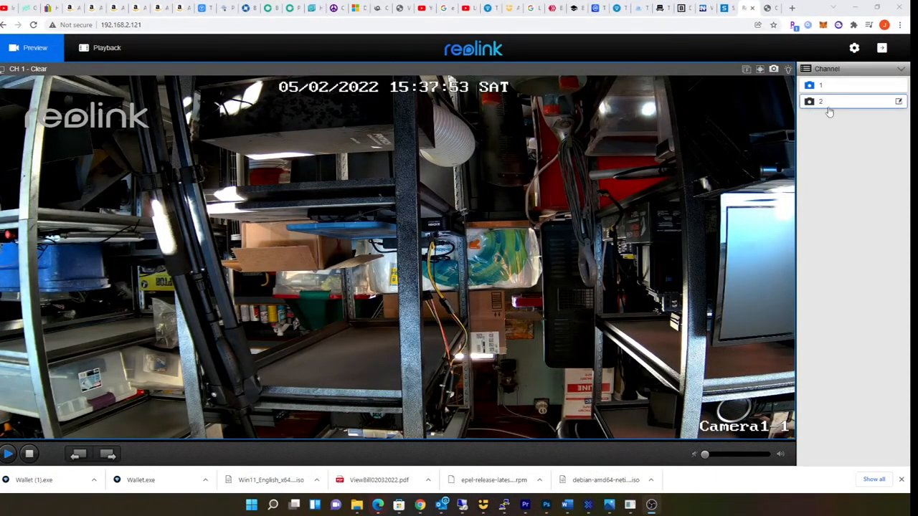
# Toggle the live view between the two lenses, then enter the camera's settings
pyautogui.click(821, 100)
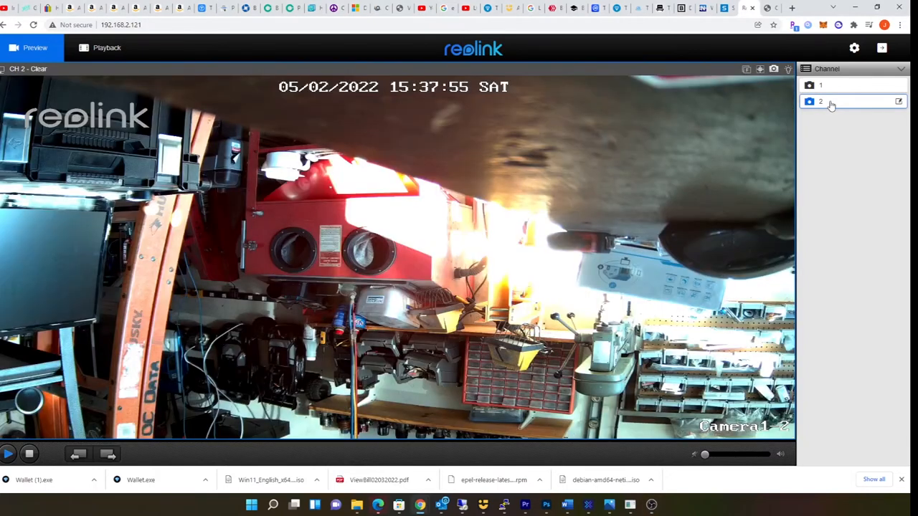
pyautogui.click(821, 85)
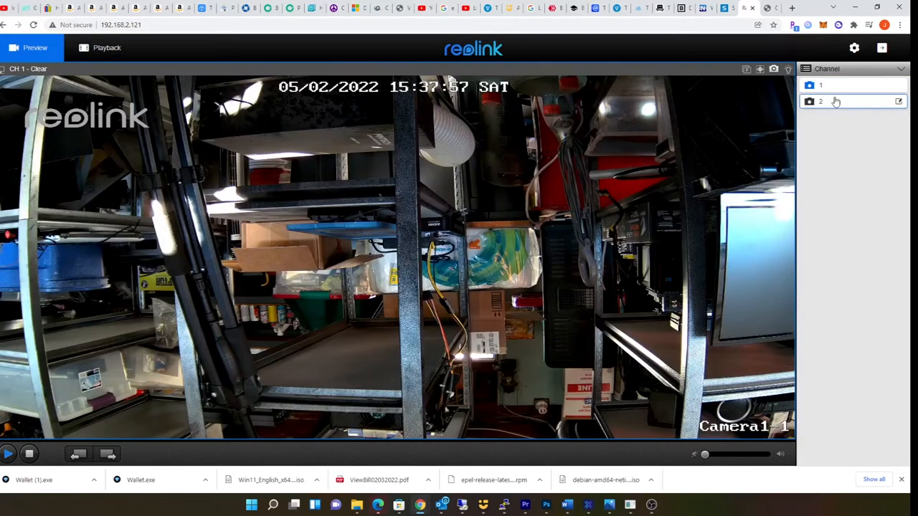
pyautogui.click(821, 86)
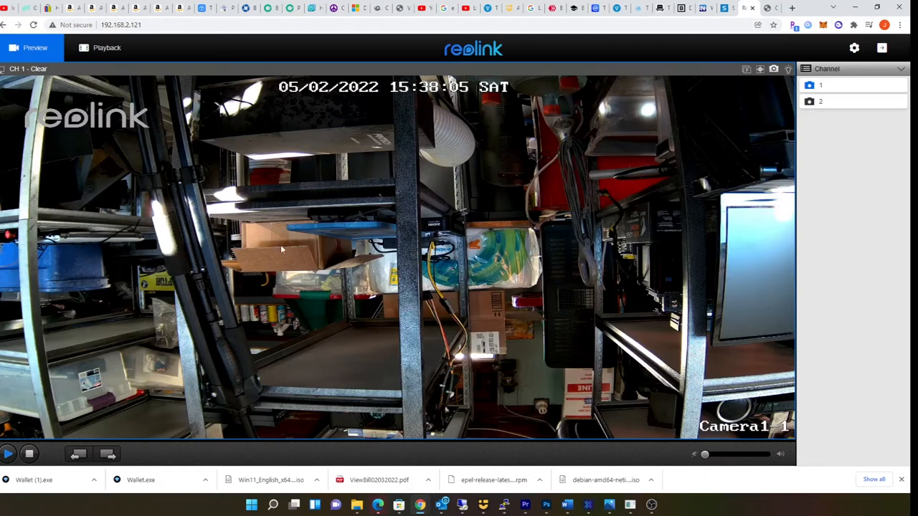
pyautogui.moveTo(890, 216)
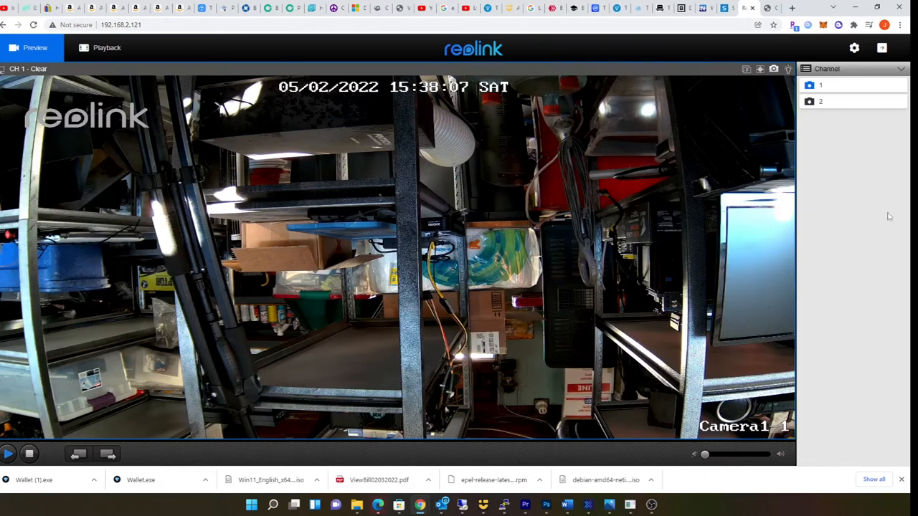
pyautogui.click(854, 48)
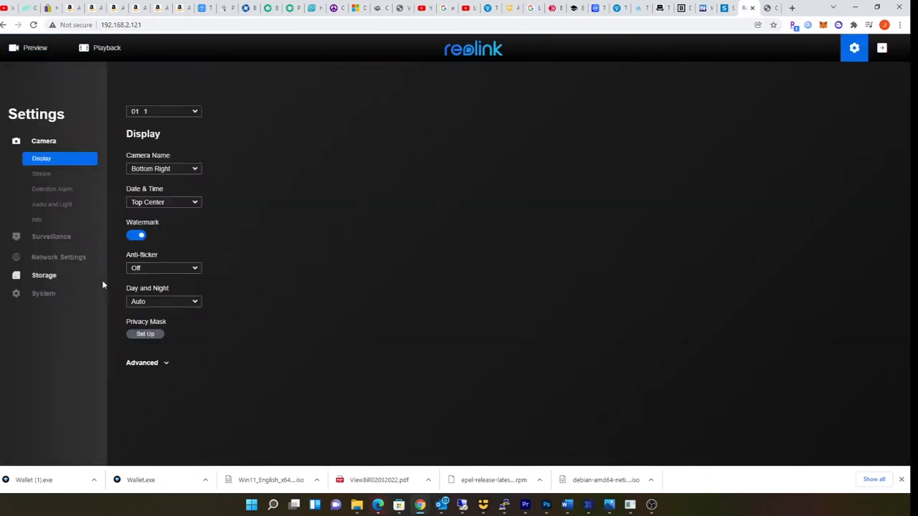
pyautogui.moveTo(52, 204)
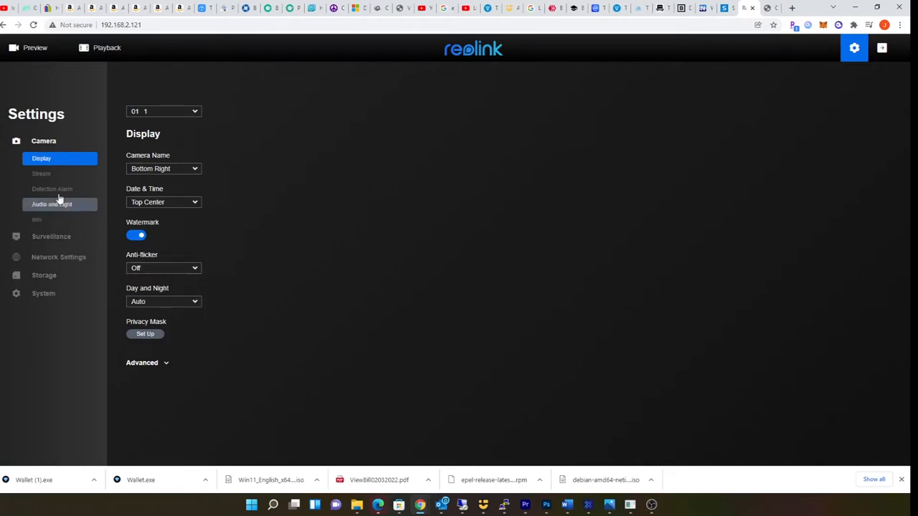
# Browse Audio and Light, the Surveillance group and Network status, landing on the camera Display settings
pyautogui.click(51, 203)
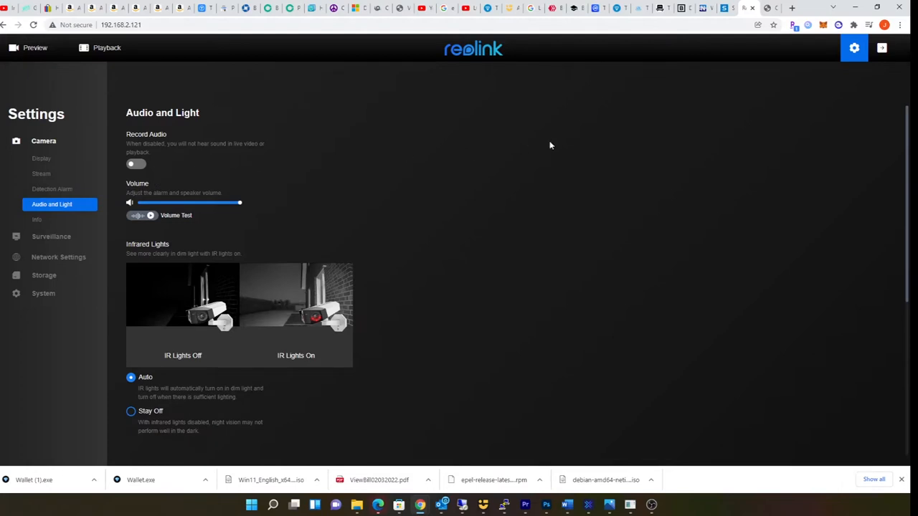
pyautogui.moveTo(325, 166)
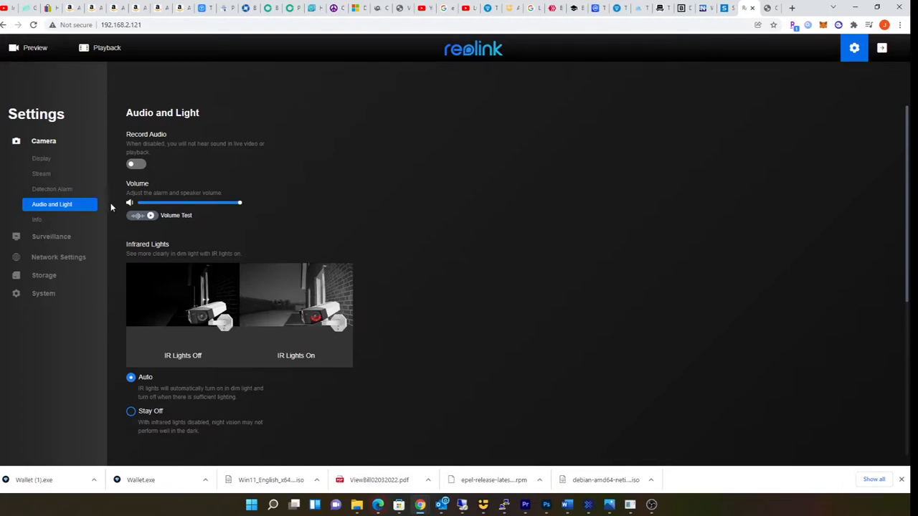
pyautogui.moveTo(302, 268)
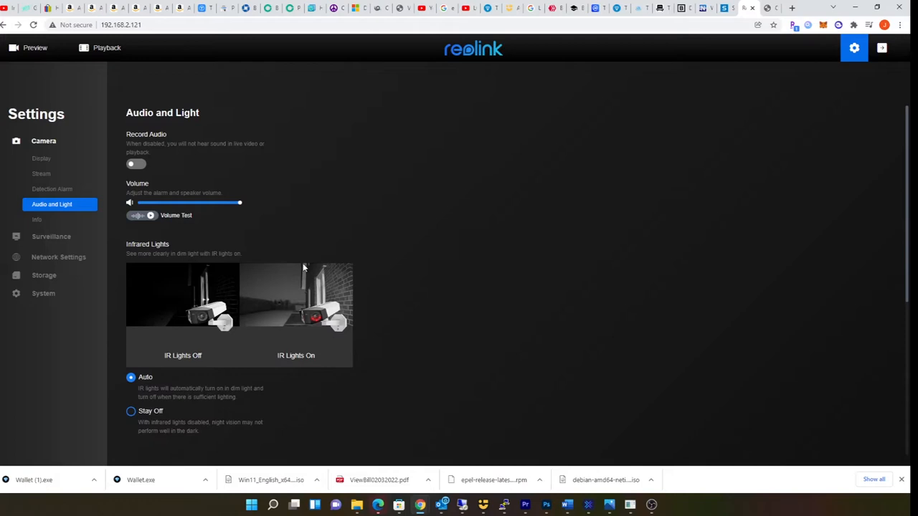
pyautogui.moveTo(51, 237)
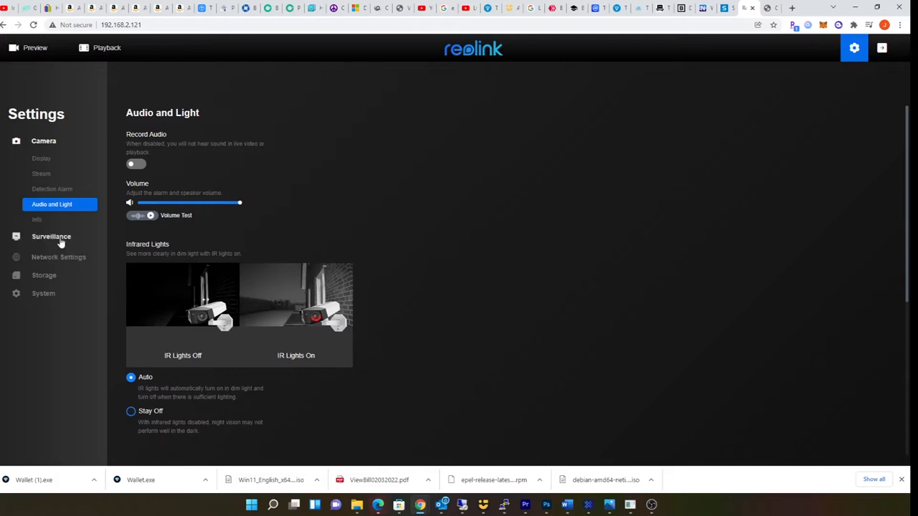
pyautogui.click(52, 237)
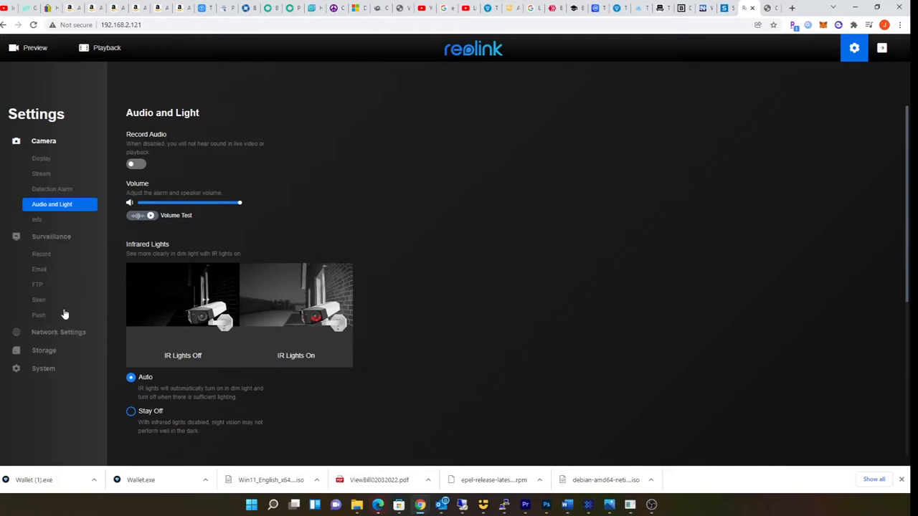
pyautogui.click(58, 333)
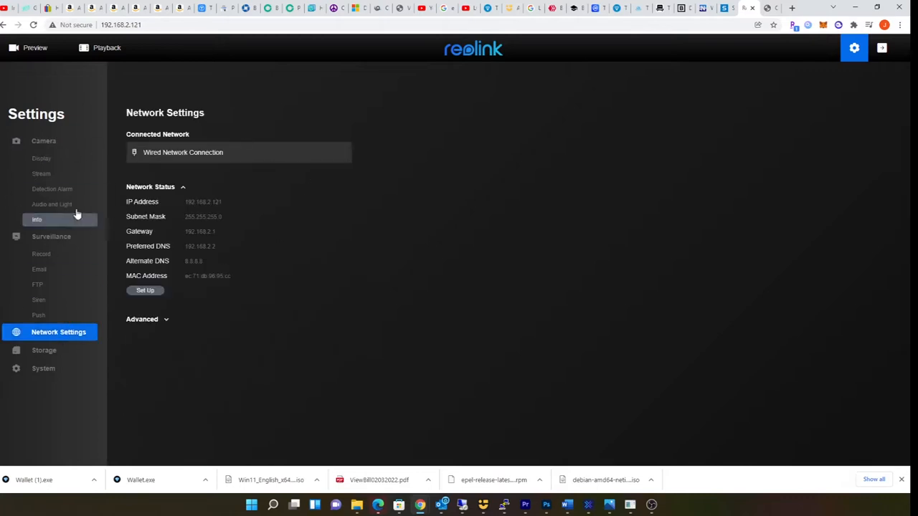
pyautogui.click(40, 157)
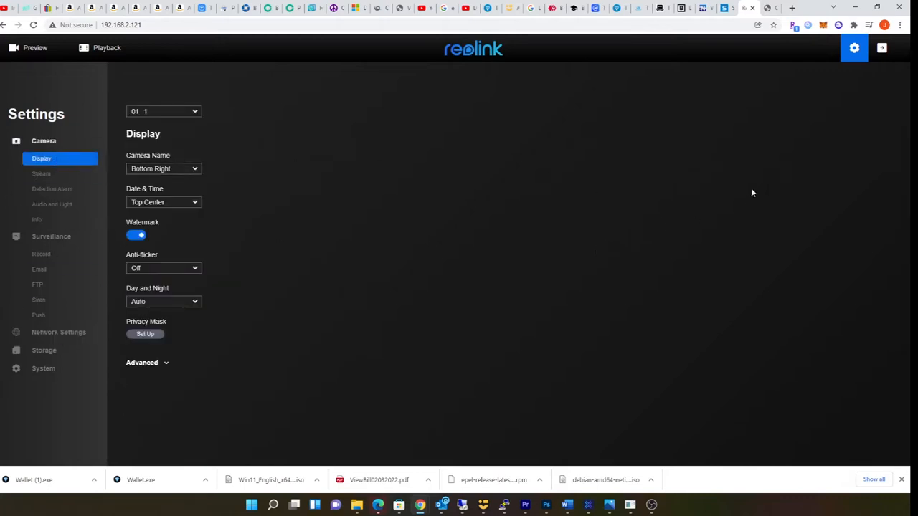
pyautogui.moveTo(235, 434)
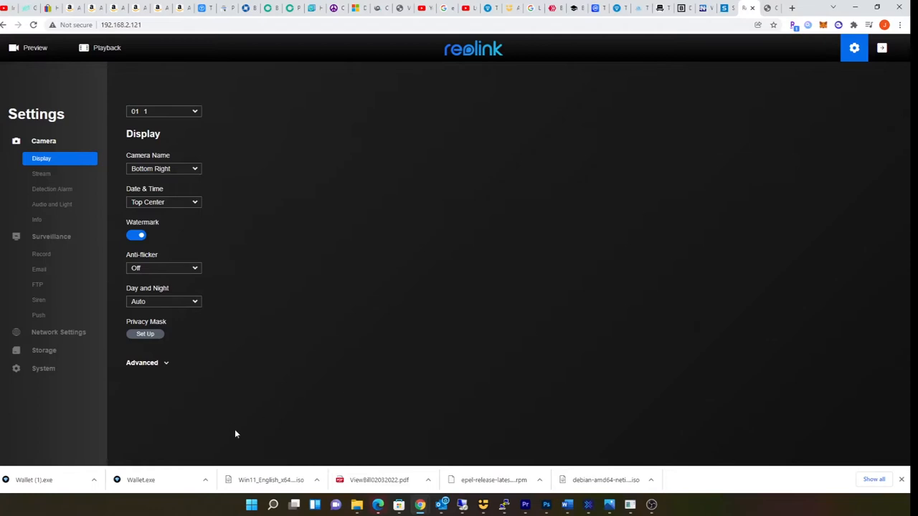
# View channel 2's driveway feed and channel 1's street feed in live preview, then reopen settings
pyautogui.click(35, 47)
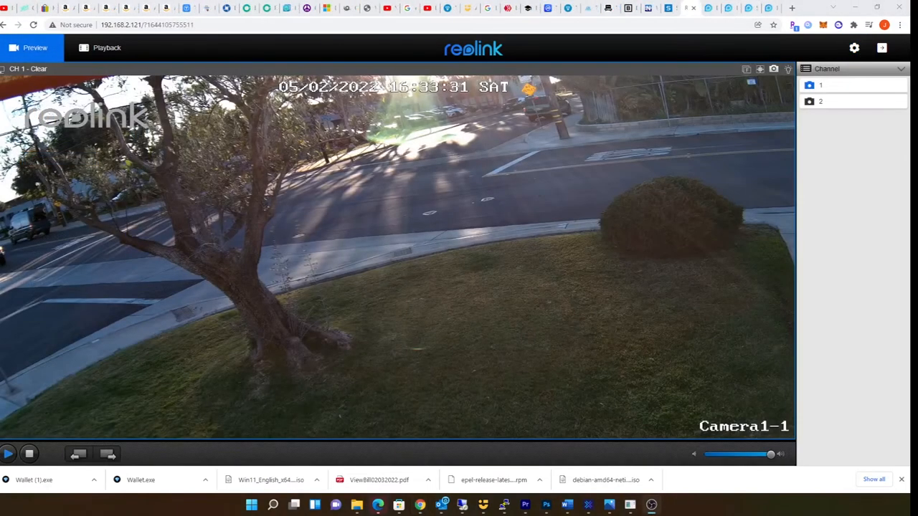
pyautogui.moveTo(327, 193)
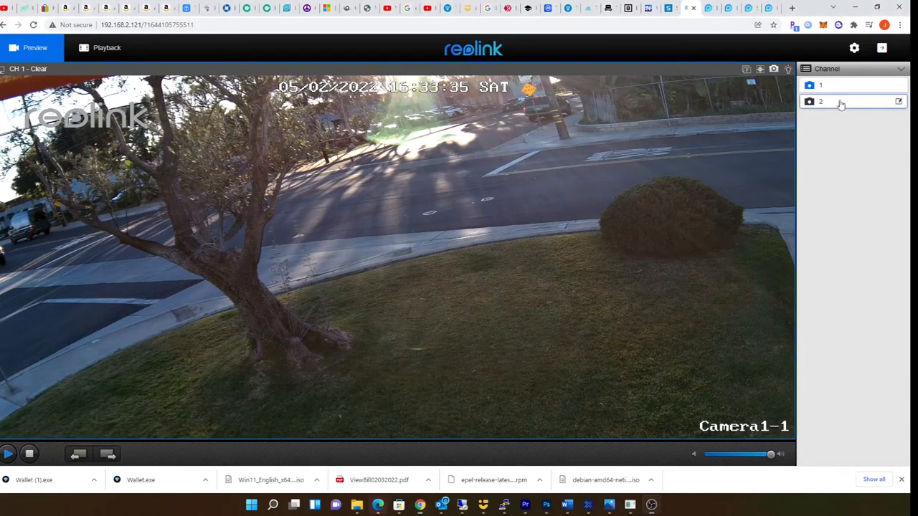
pyautogui.click(820, 101)
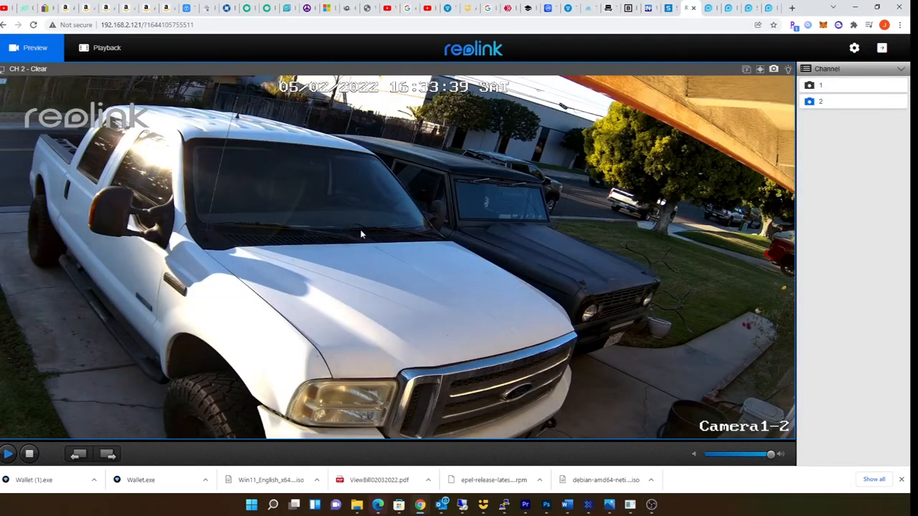
pyautogui.moveTo(713, 356)
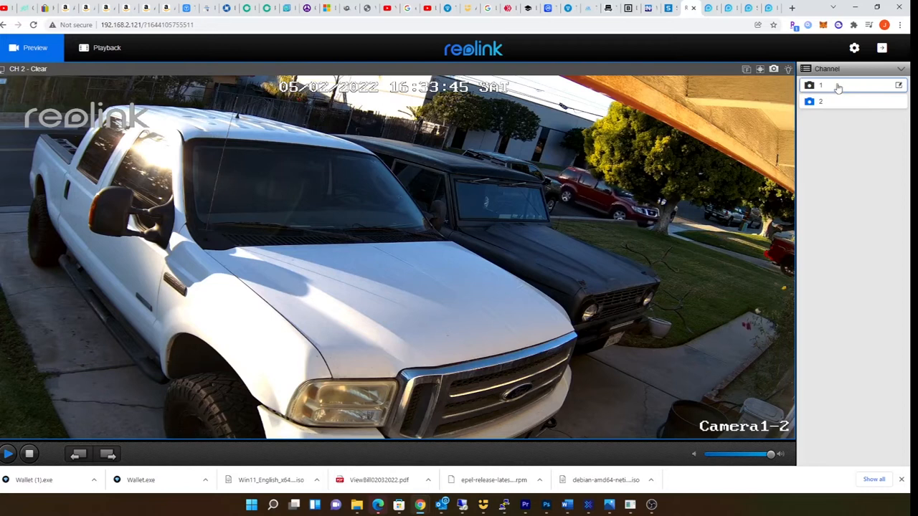
pyautogui.click(821, 86)
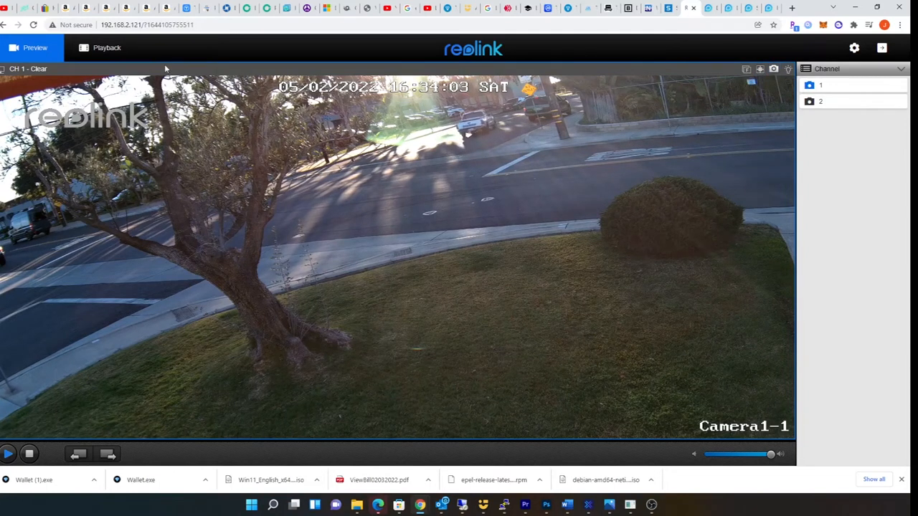
pyautogui.click(855, 49)
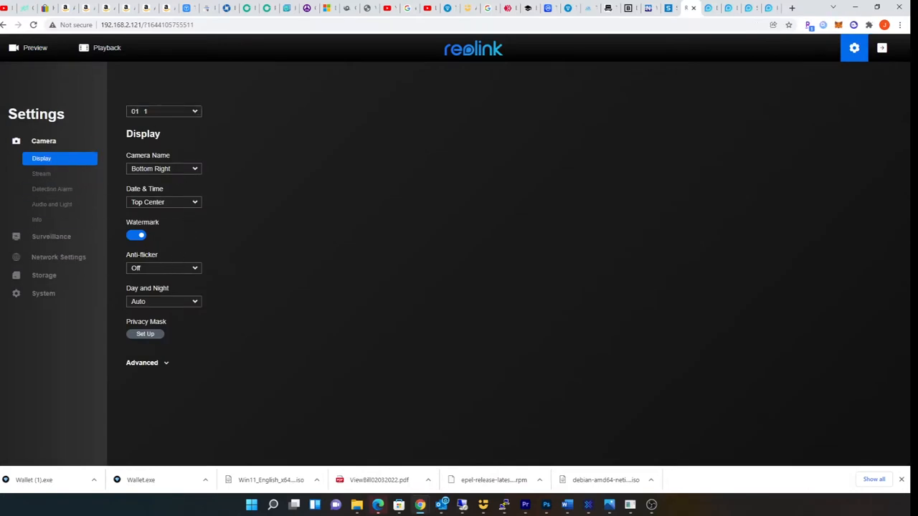
# Review the Stream, Detection Alarm, Info and Audio and Light settings pages
pyautogui.click(40, 173)
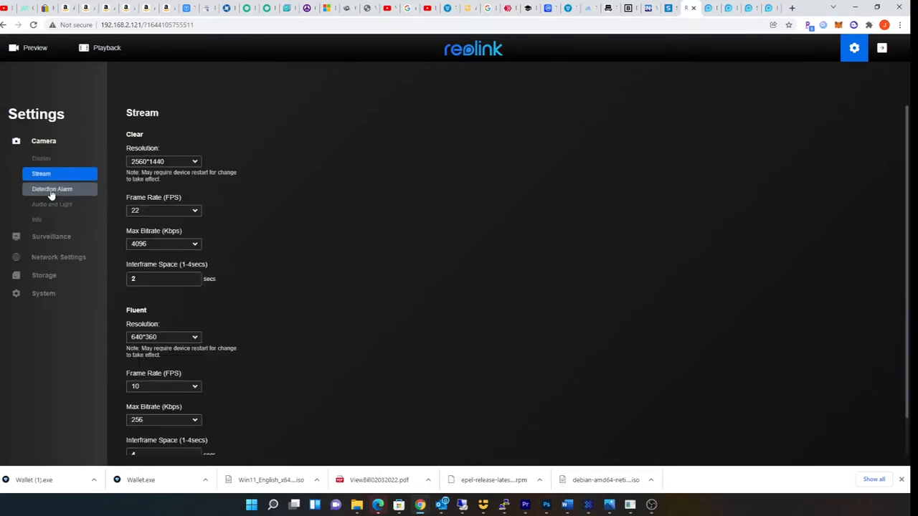
pyautogui.click(52, 189)
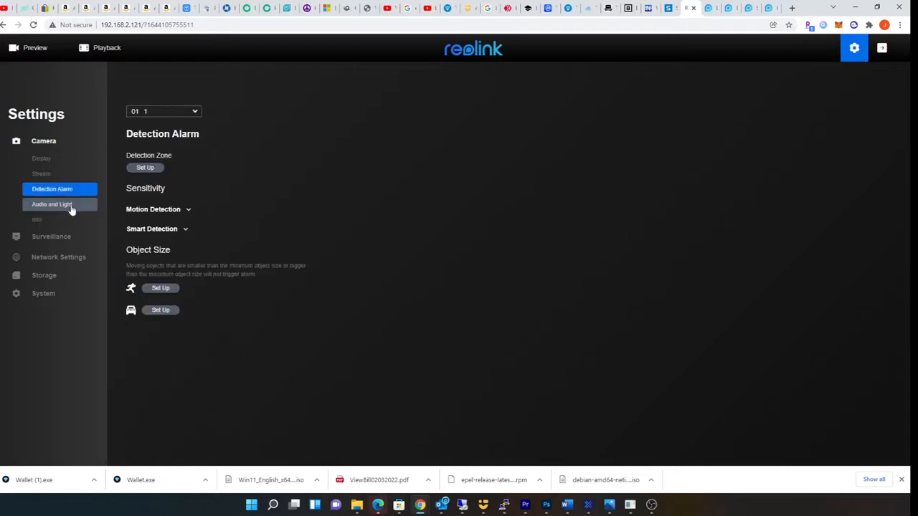
pyautogui.click(37, 219)
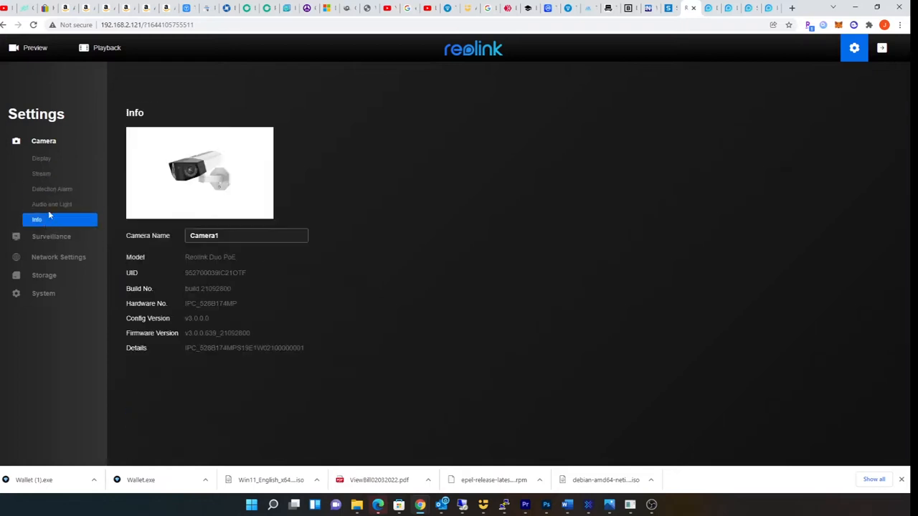
pyautogui.click(52, 204)
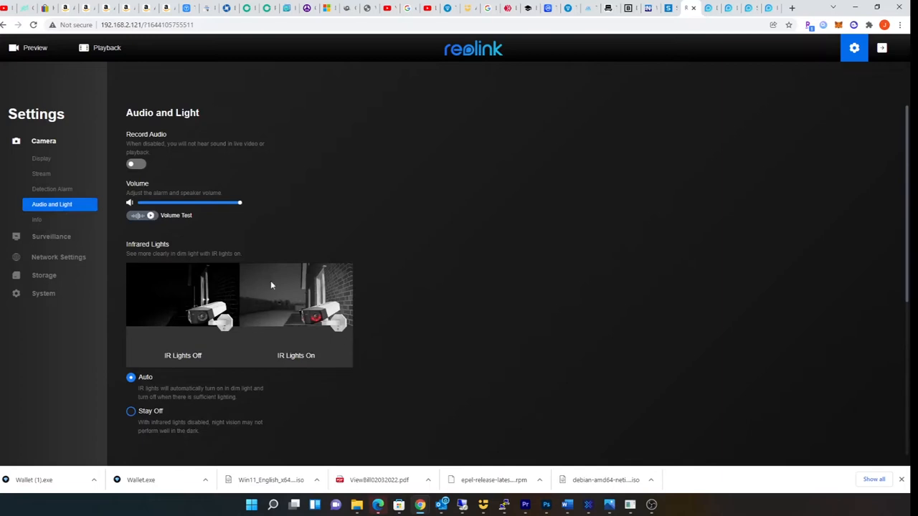
pyautogui.click(38, 219)
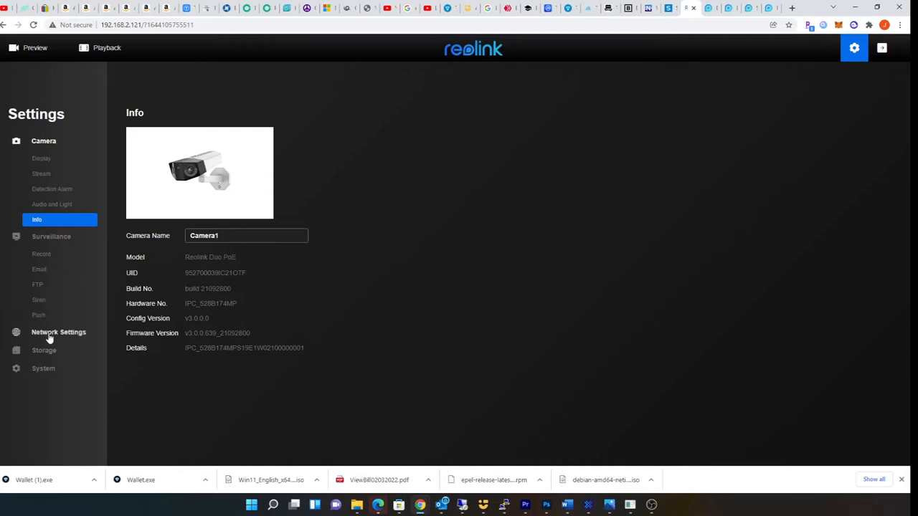
# Check Network Settings, then the Storage page reporting no HDD detected
pyautogui.click(57, 333)
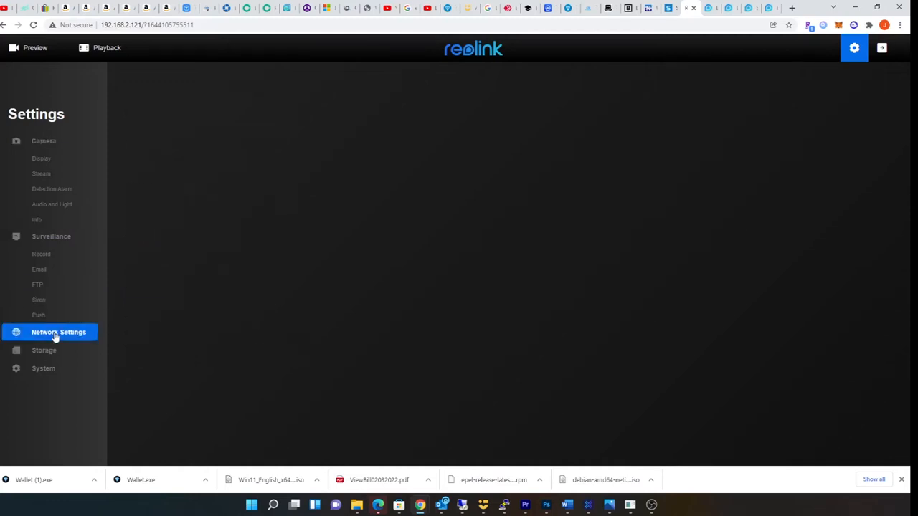
pyautogui.click(57, 333)
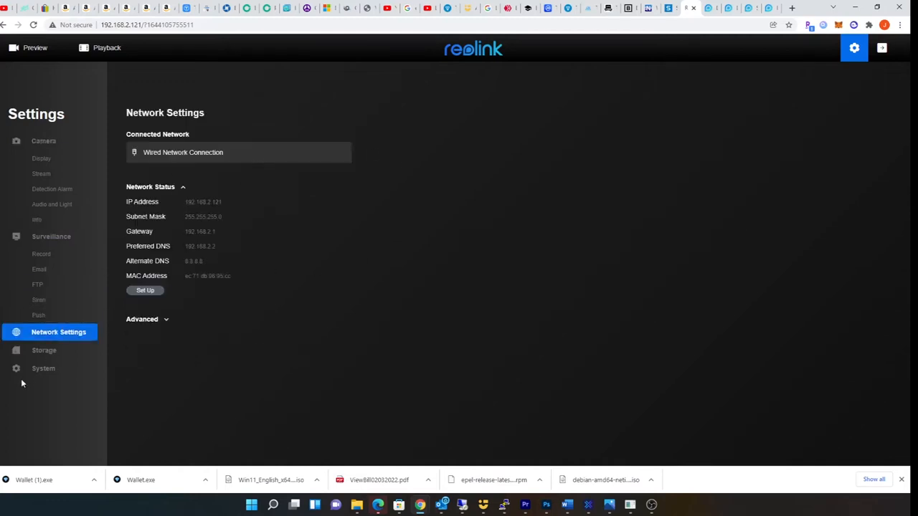
pyautogui.click(43, 350)
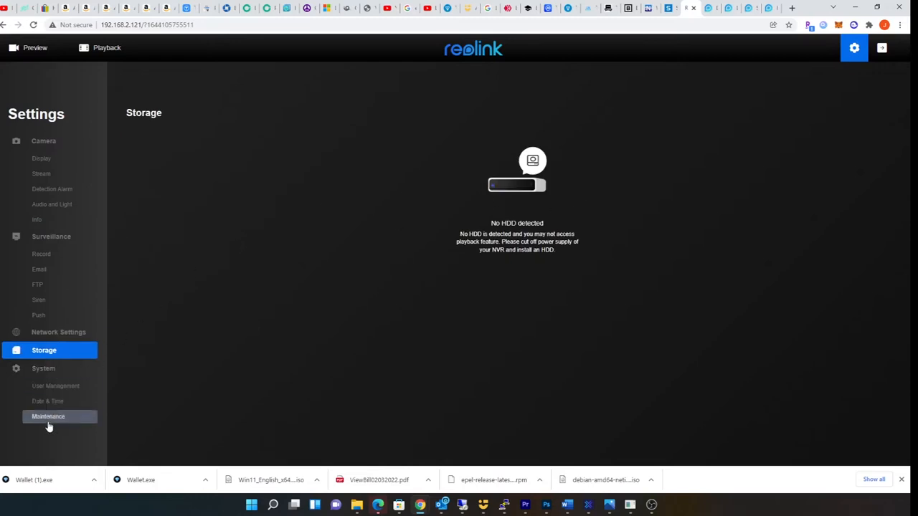
pyautogui.moveTo(710, 54)
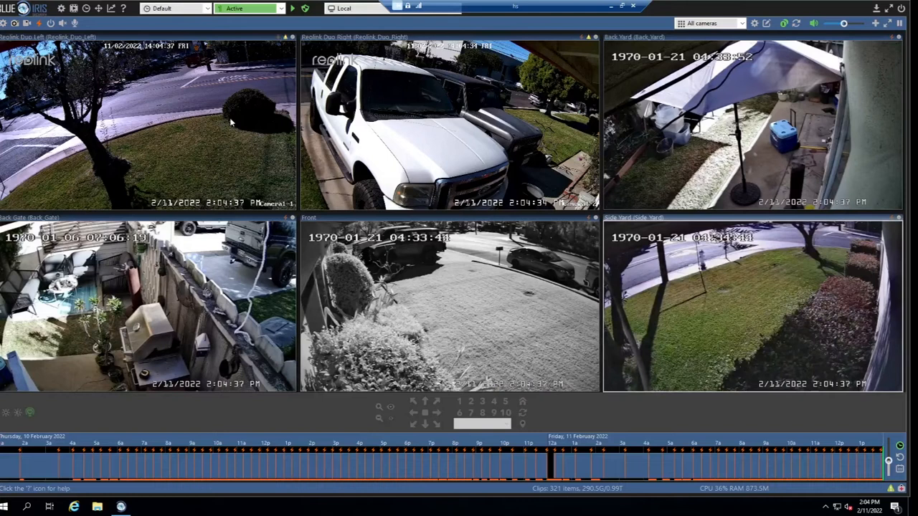
pyautogui.moveTo(255, 128)
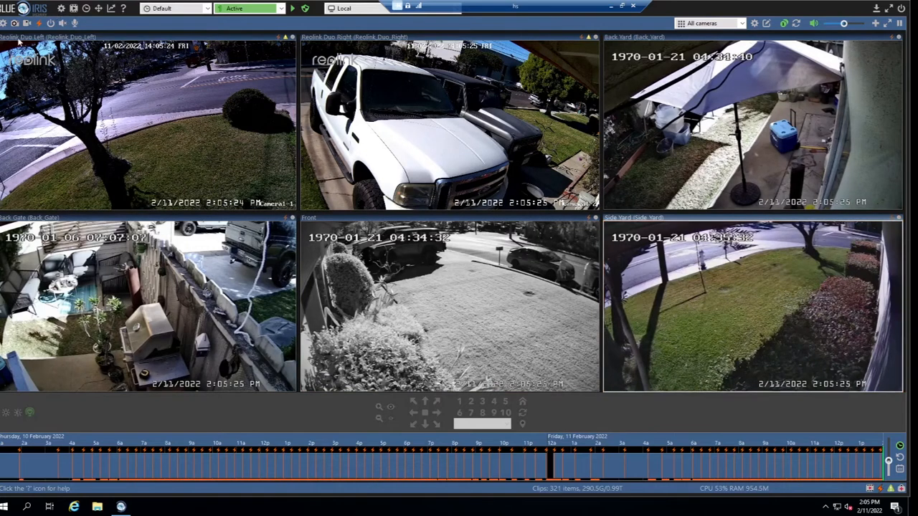
pyautogui.click(752, 305)
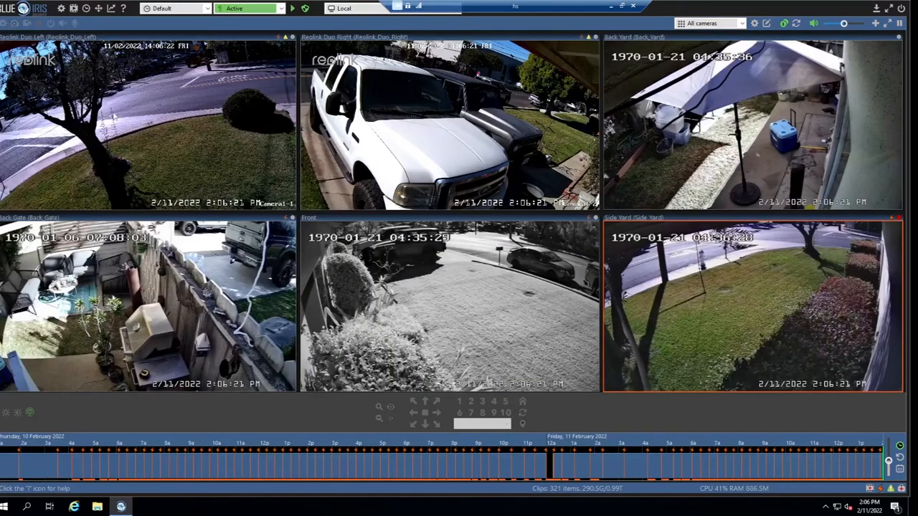
# Inspect Reolink Duo Left's video network stream configuration, then close its properties
pyautogui.doubleClick(147, 126)
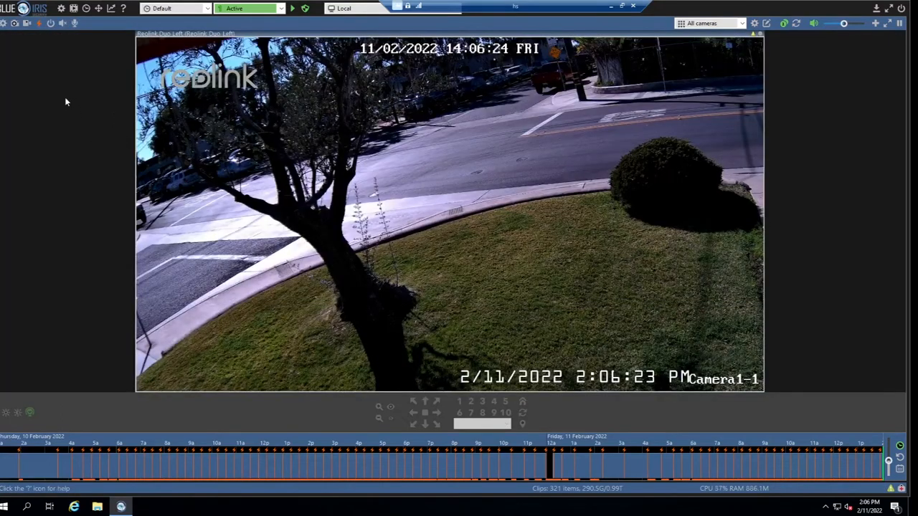
pyautogui.moveTo(57, 104)
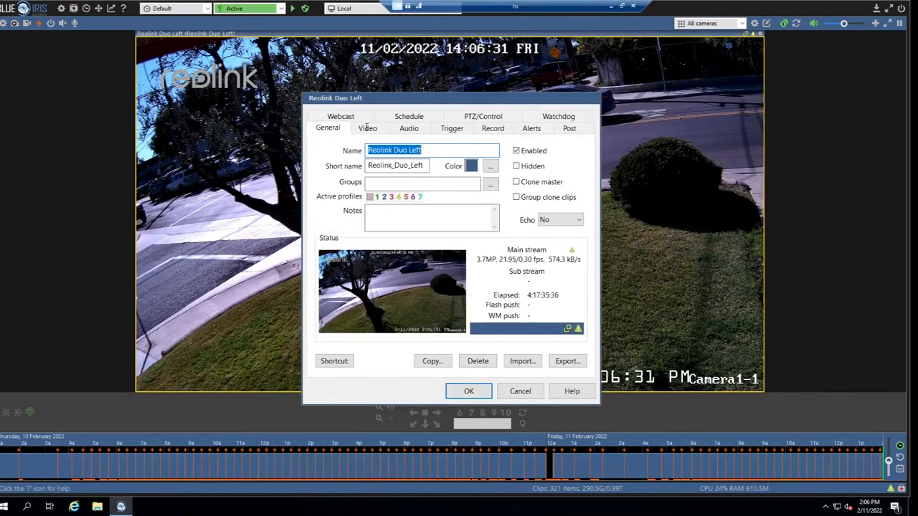
pyautogui.click(367, 130)
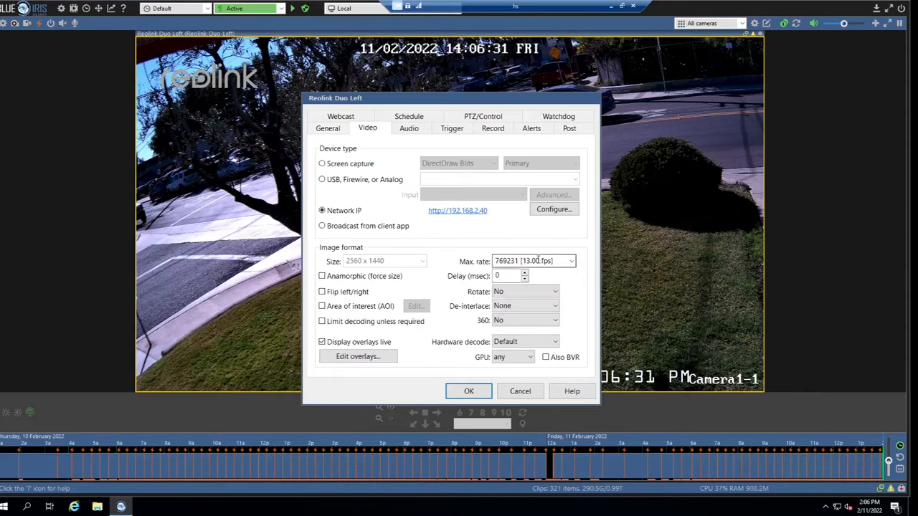
pyautogui.click(554, 210)
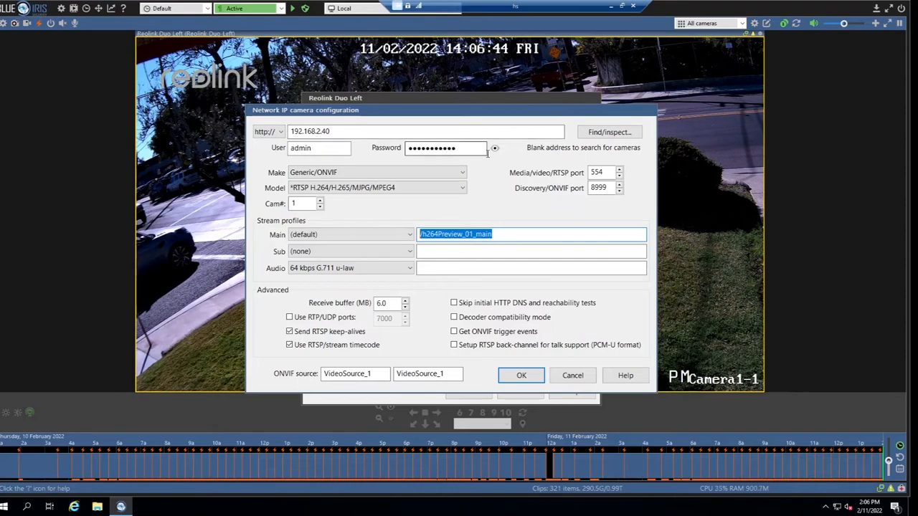
pyautogui.click(531, 234)
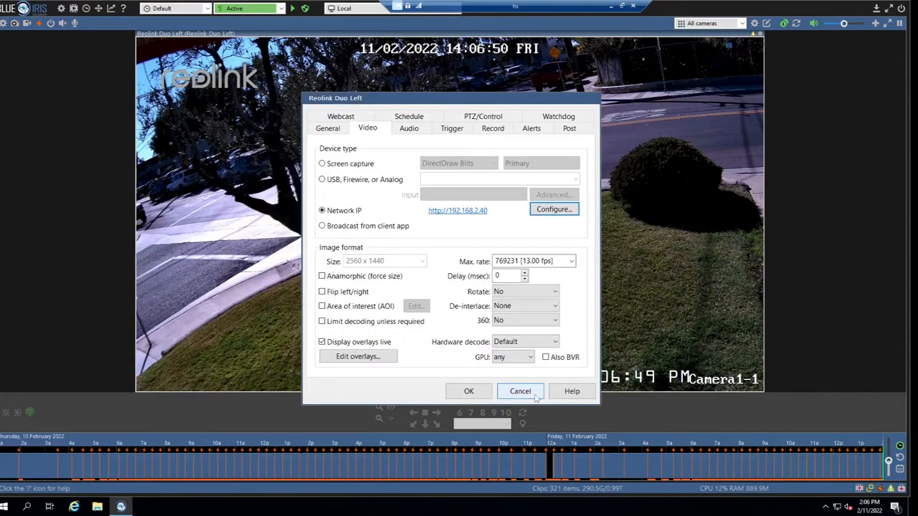
pyautogui.click(520, 391)
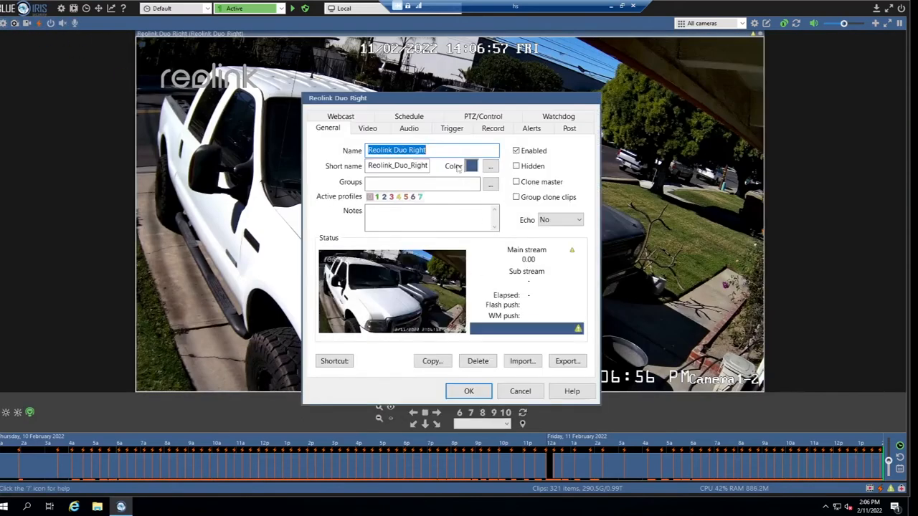
# Show Reolink Duo Right's network stream configuration with path /h264Preview_02_main
pyautogui.click(367, 129)
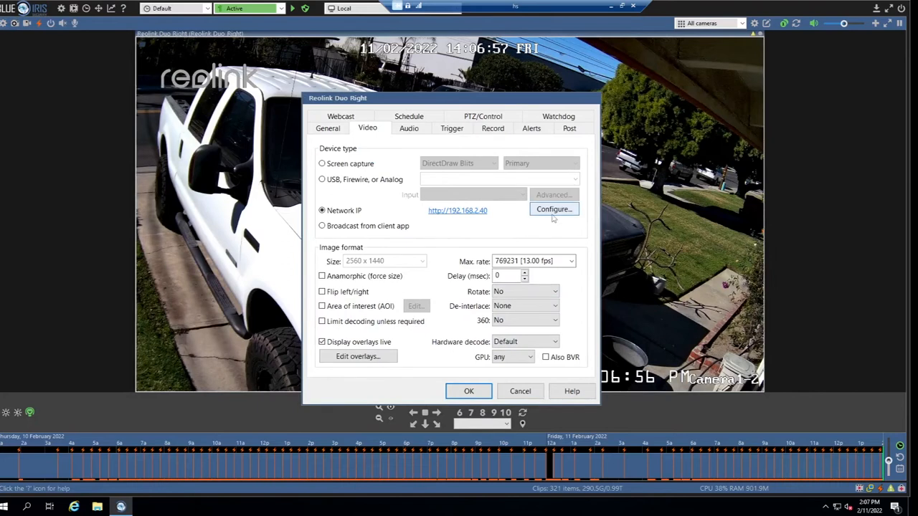
pyautogui.click(552, 209)
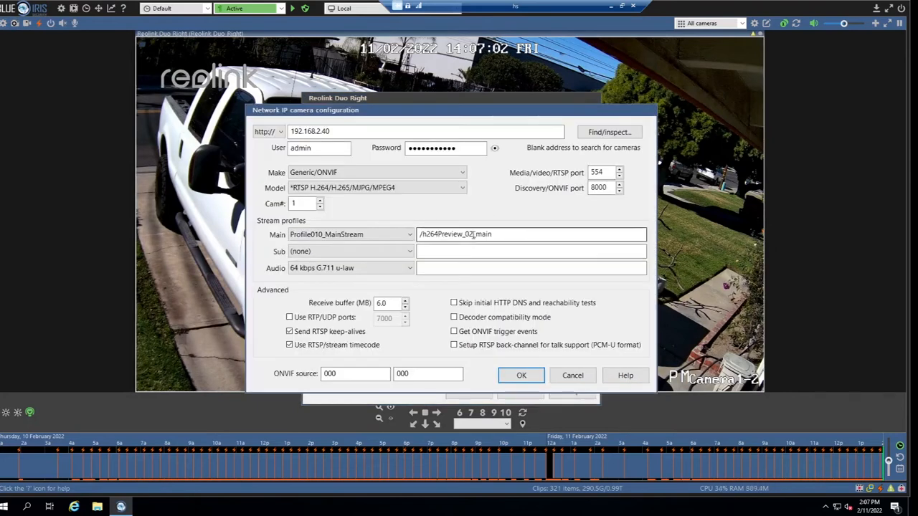